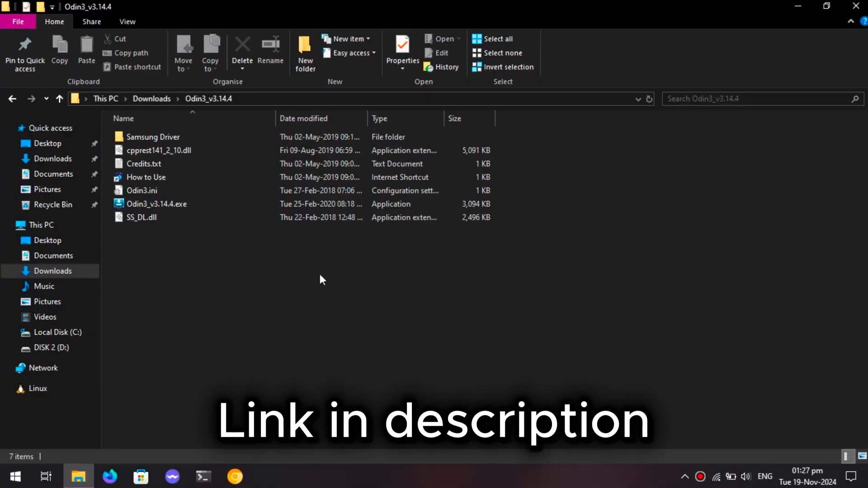
{"action": "mouse_move", "coordinate": [154, 203]}
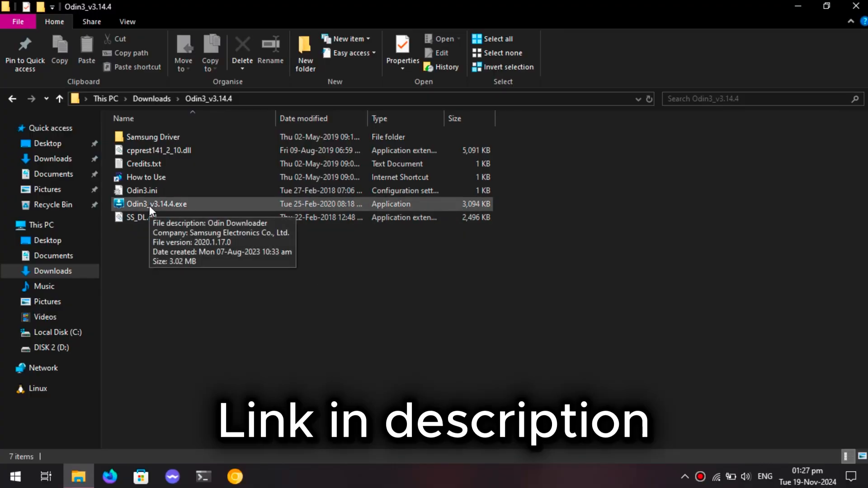
Launch Odin3_v3.14.4.exe from the Downloads\Odin3_v3.14.4 folder so its Google account warning appears.
{"action": "double_click", "coordinate": [157, 204]}
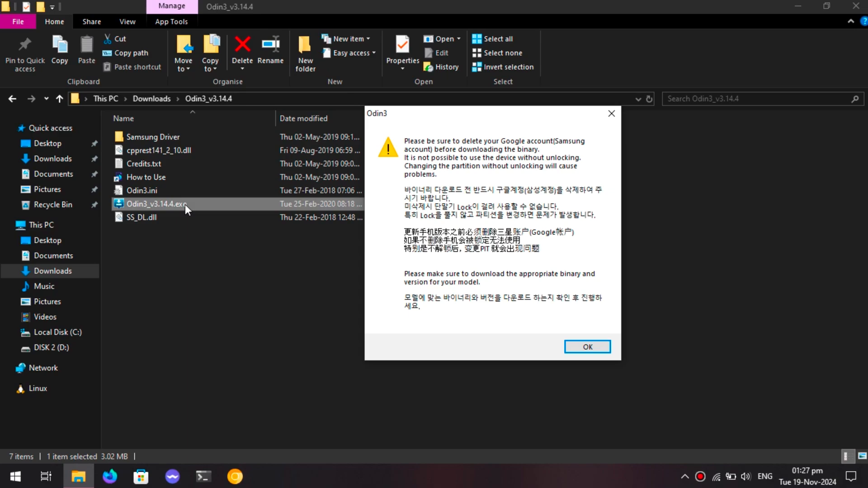
{"action": "mouse_move", "coordinate": [573, 302]}
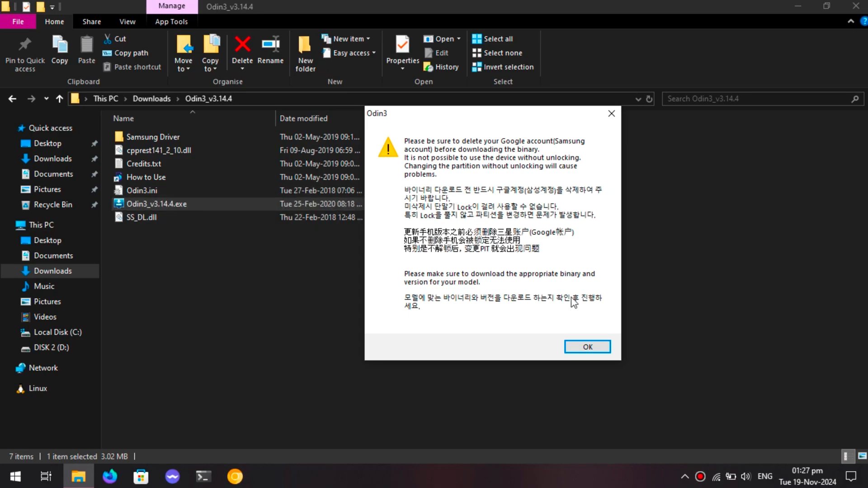
{"action": "mouse_move", "coordinate": [587, 346]}
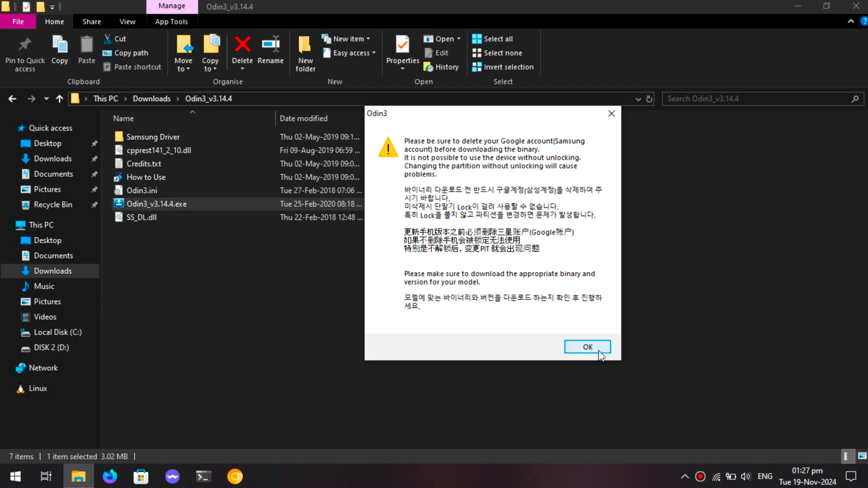
Dismiss the account warning to reach the main Odin3 window with the device added on COM6.
{"action": "left_click", "coordinate": [587, 348]}
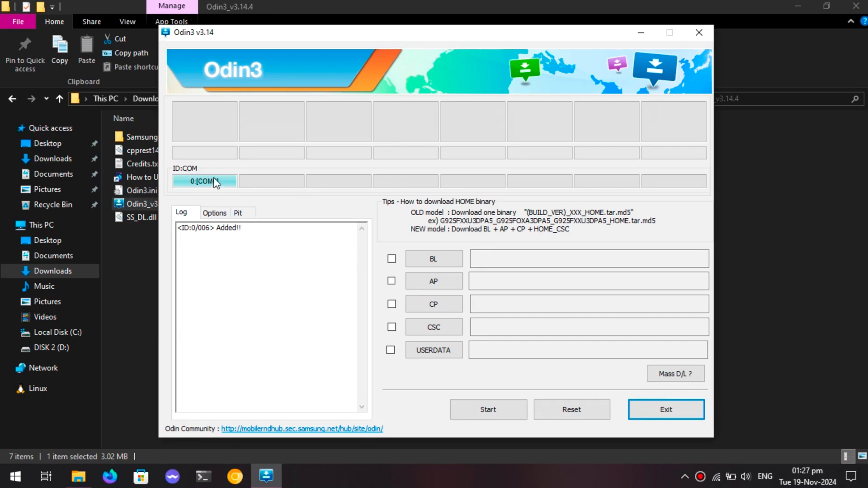
{"action": "mouse_move", "coordinate": [219, 188]}
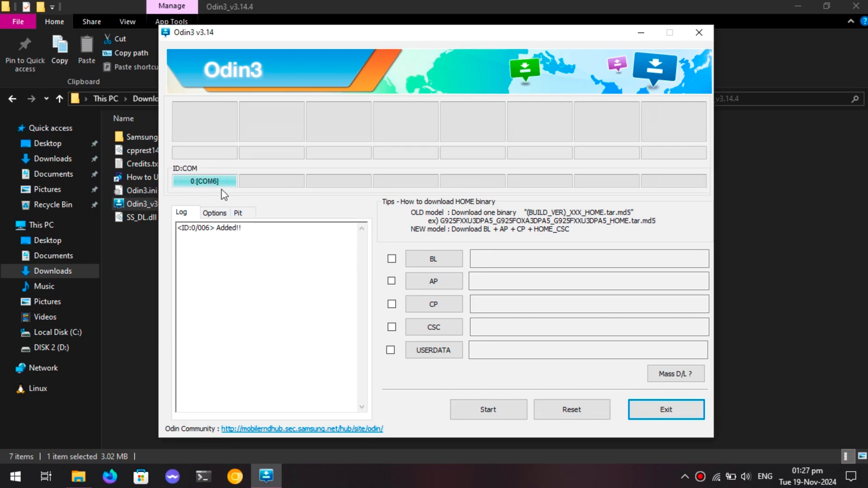
{"action": "mouse_move", "coordinate": [203, 201]}
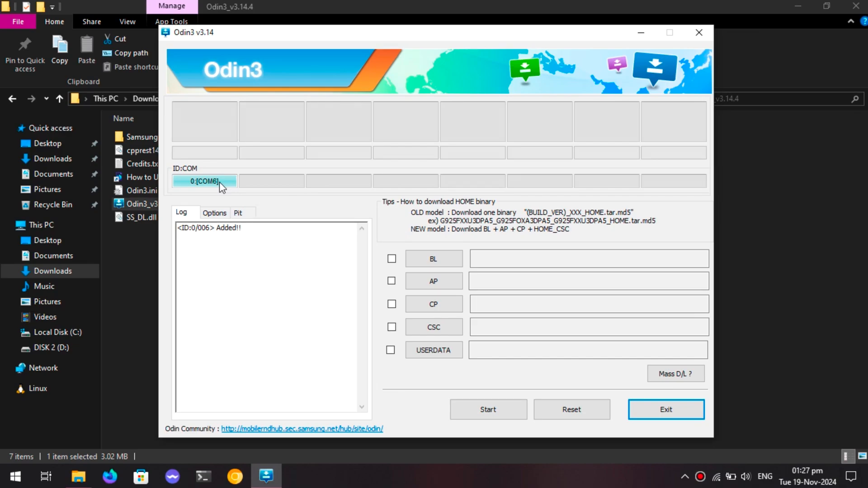
{"action": "mouse_move", "coordinate": [231, 183]}
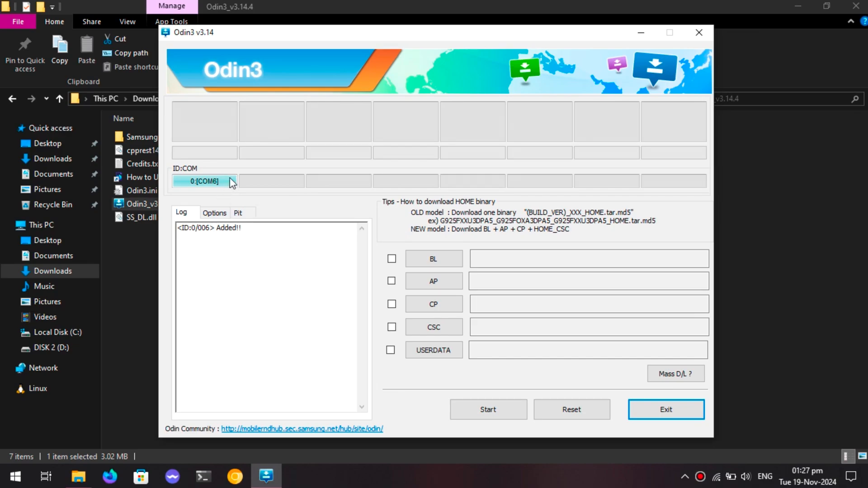
{"action": "mouse_move", "coordinate": [536, 174]}
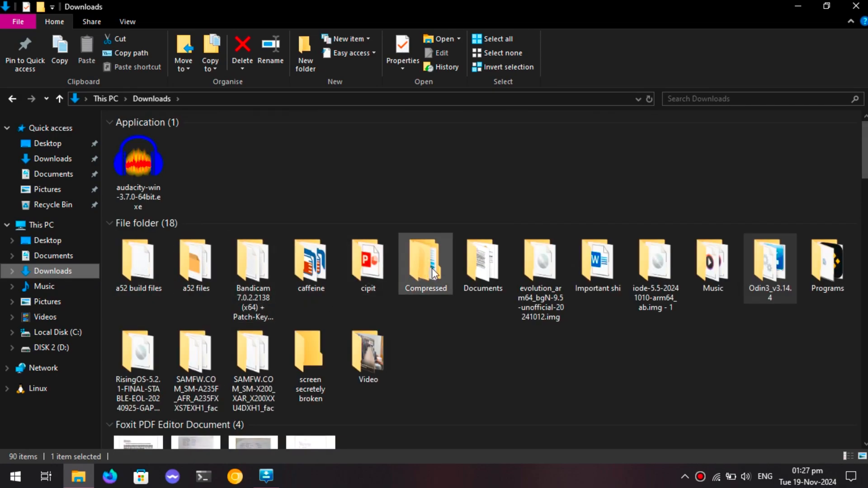
Browse the SM-X200 firmware folder and highlight its AP and HOME_CSC .tar.md5 files.
{"action": "left_click", "coordinate": [253, 354]}
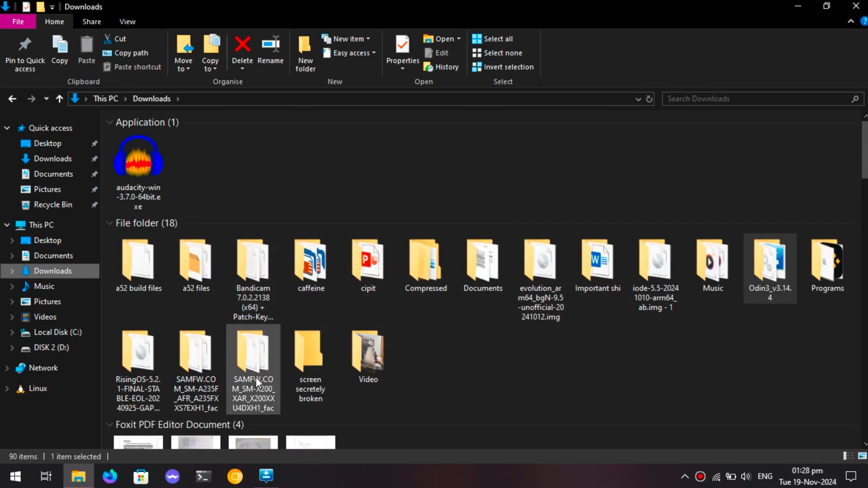
{"action": "double_click", "coordinate": [253, 354]}
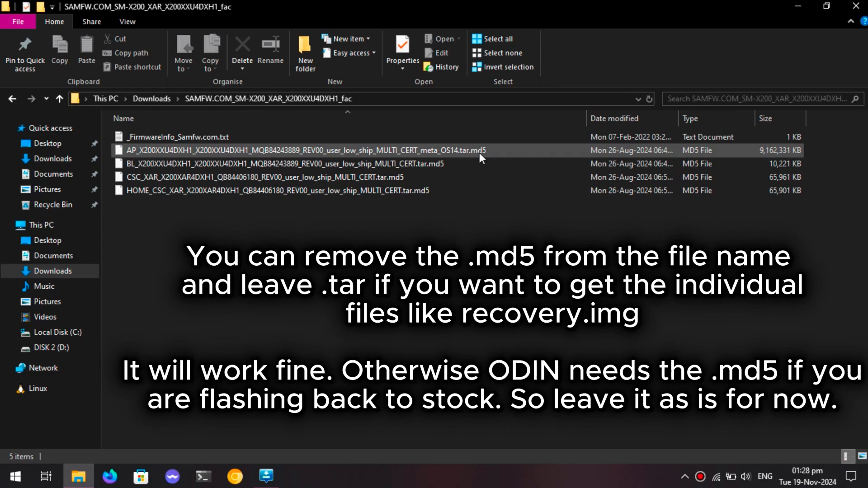
{"action": "left_click", "coordinate": [428, 191]}
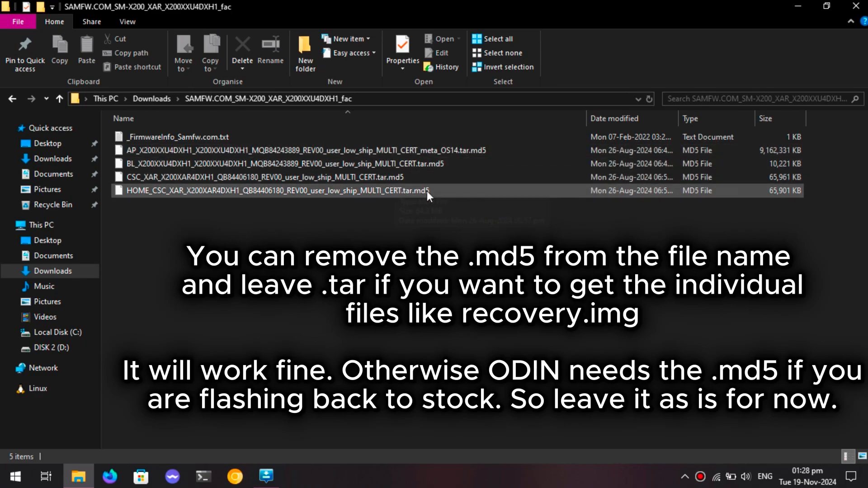
{"action": "left_click", "coordinate": [172, 296]}
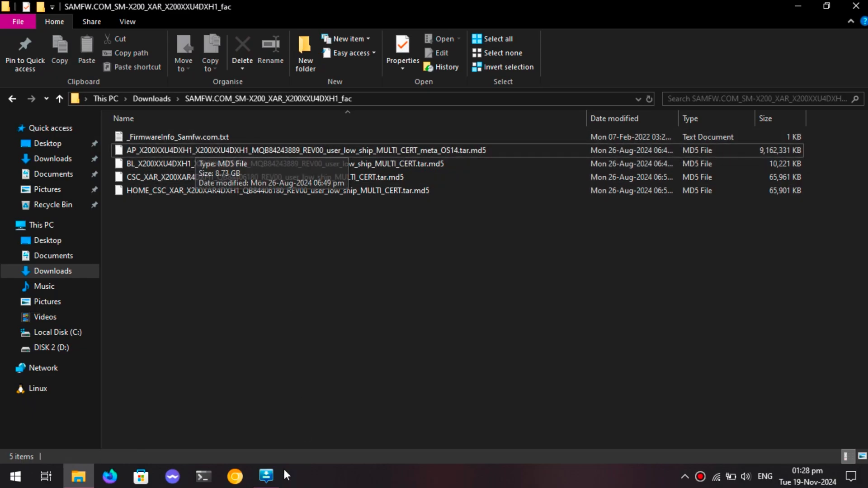
Bring Odin3 forward and look at the AP slot's file chooser without selecting a file.
{"action": "left_click", "coordinate": [266, 477]}
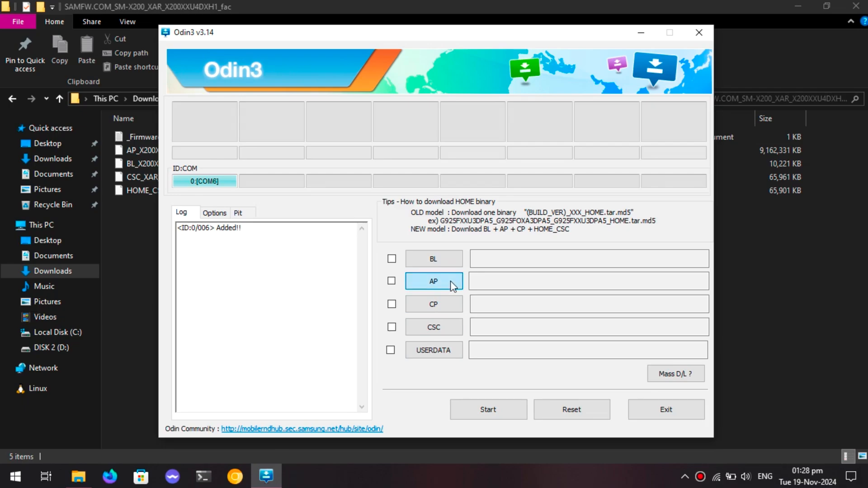
{"action": "left_click", "coordinate": [433, 281]}
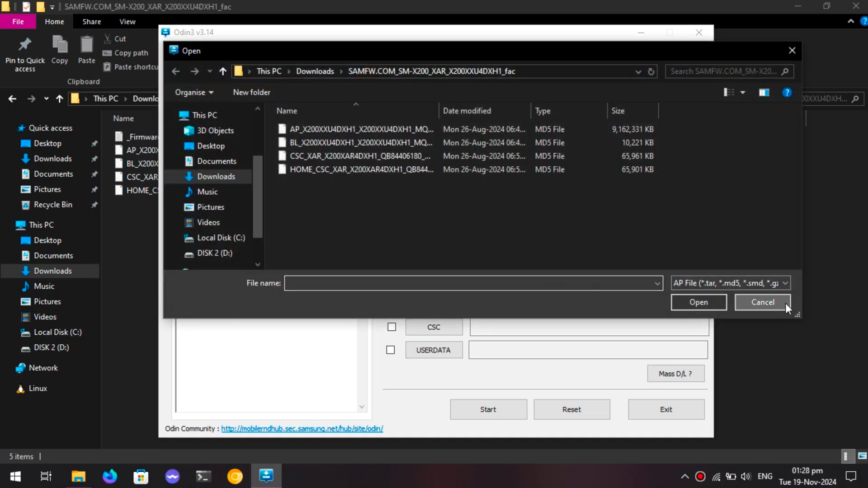
{"action": "left_click", "coordinate": [762, 302]}
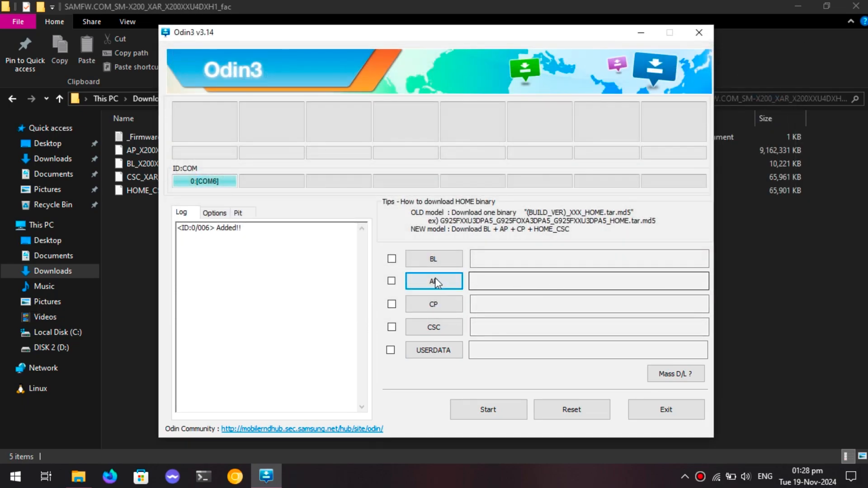
{"action": "mouse_move", "coordinate": [457, 287]}
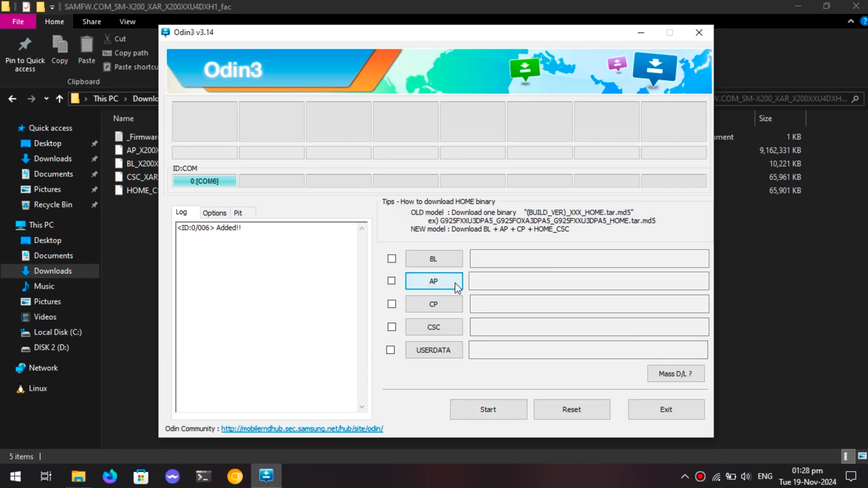
{"action": "mouse_move", "coordinate": [402, 318]}
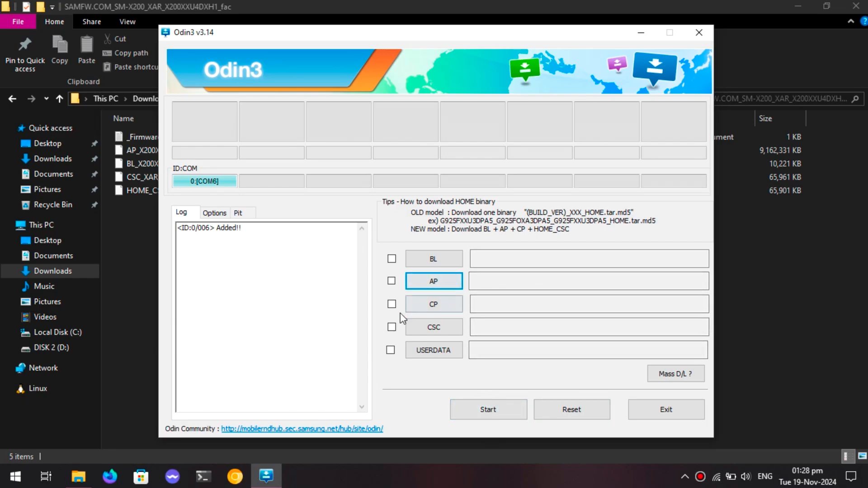
Disable Auto Reboot in the Options so the device stays put after flashing.
{"action": "left_click", "coordinate": [214, 213]}
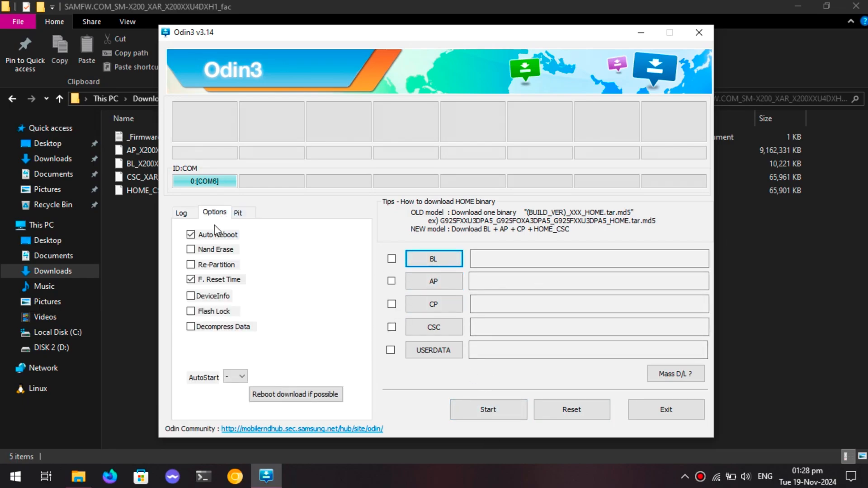
{"action": "left_click", "coordinate": [191, 235]}
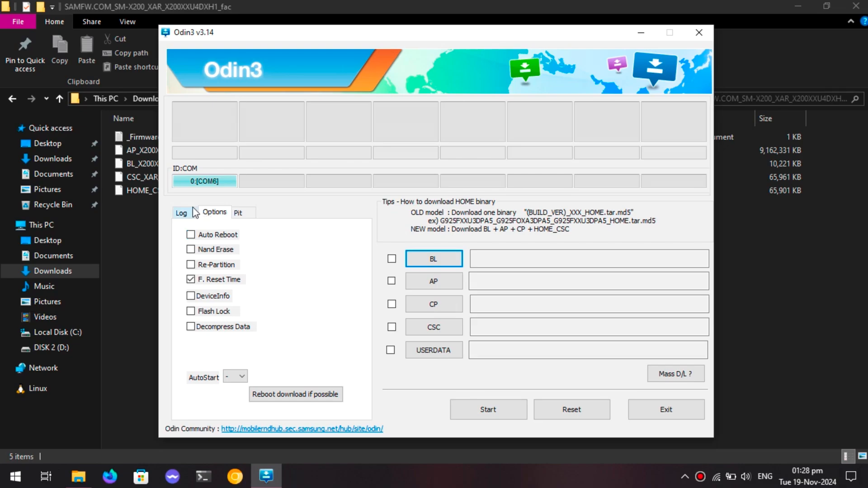
{"action": "left_click", "coordinate": [181, 212]}
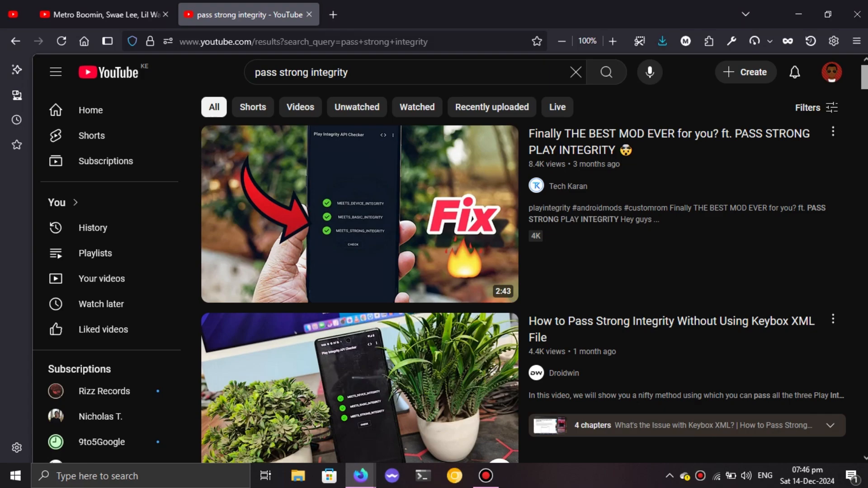
{"action": "scroll", "scroll_direction": "down", "scroll_amount": 3}
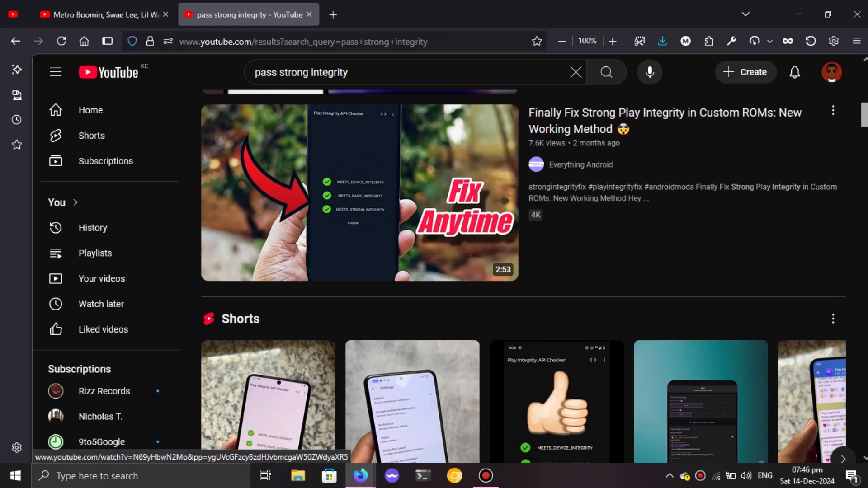
{"action": "scroll", "scroll_direction": "down", "scroll_amount": 3}
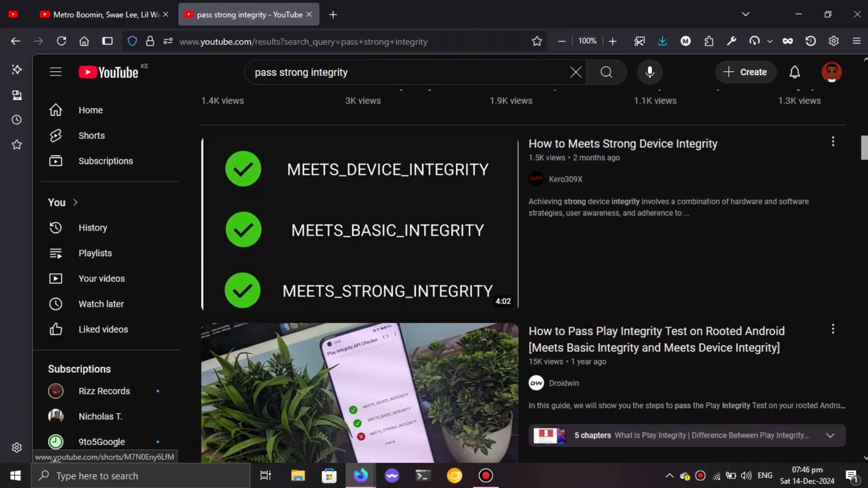
{"action": "scroll", "scroll_direction": "down", "scroll_amount": 3}
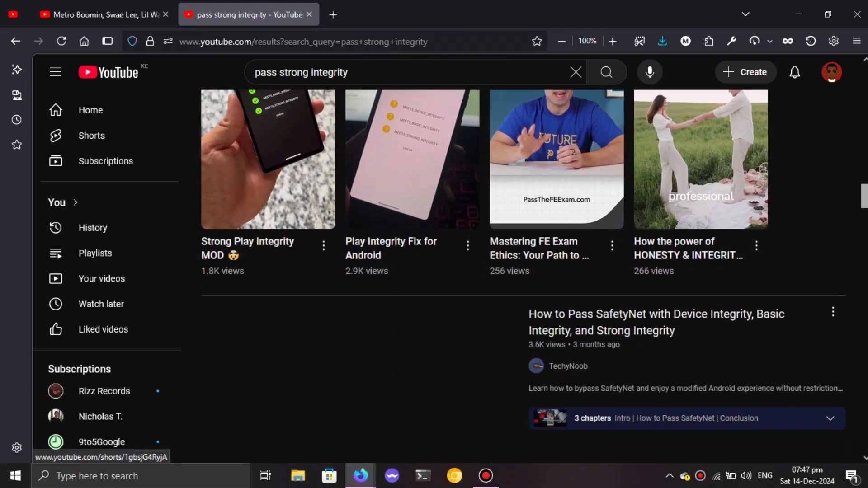
{"action": "scroll", "scroll_direction": "down", "scroll_amount": 3}
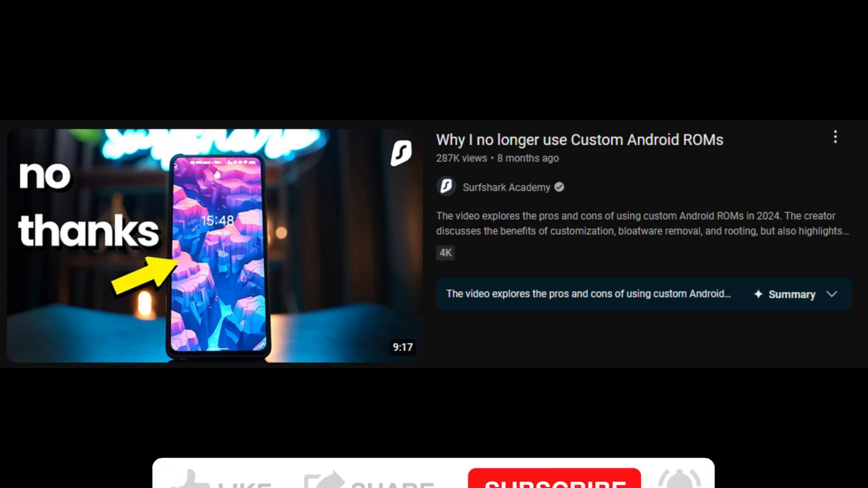
{"action": "left_click", "coordinate": [190, 409]}
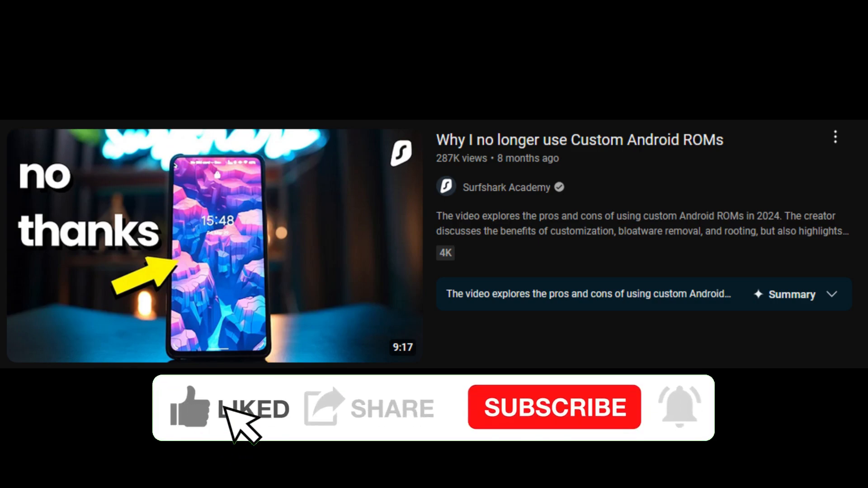
{"action": "mouse_move", "coordinate": [470, 420]}
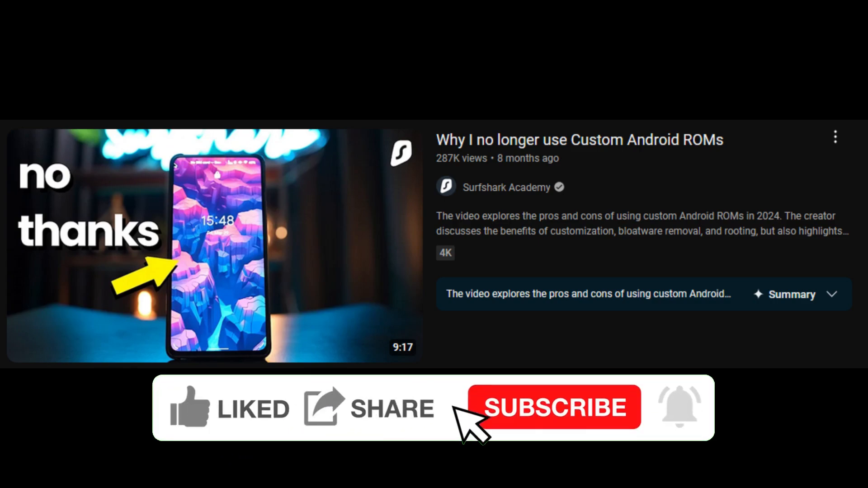
{"action": "left_click", "coordinate": [554, 408]}
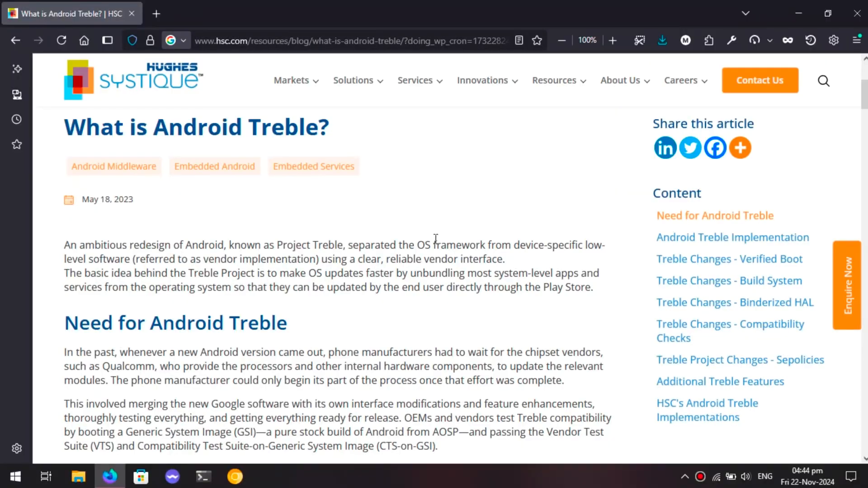
{"action": "scroll", "scroll_direction": "down", "scroll_amount": 3}
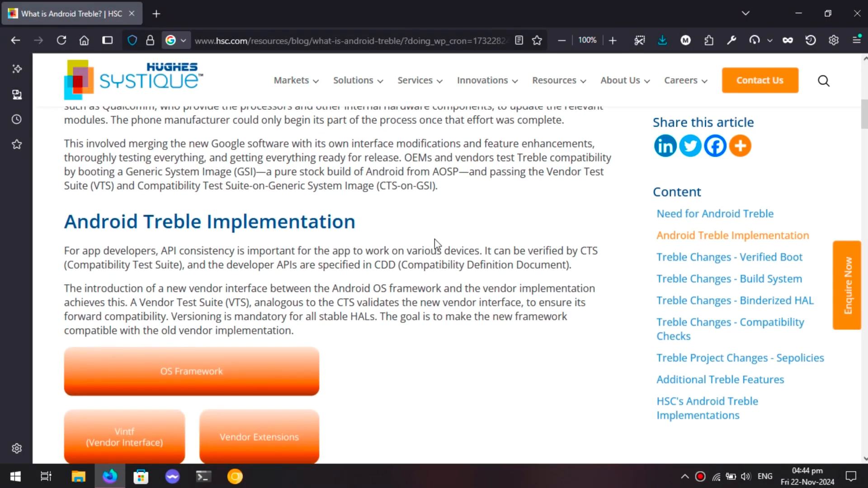
{"action": "scroll", "scroll_direction": "down", "scroll_amount": 3}
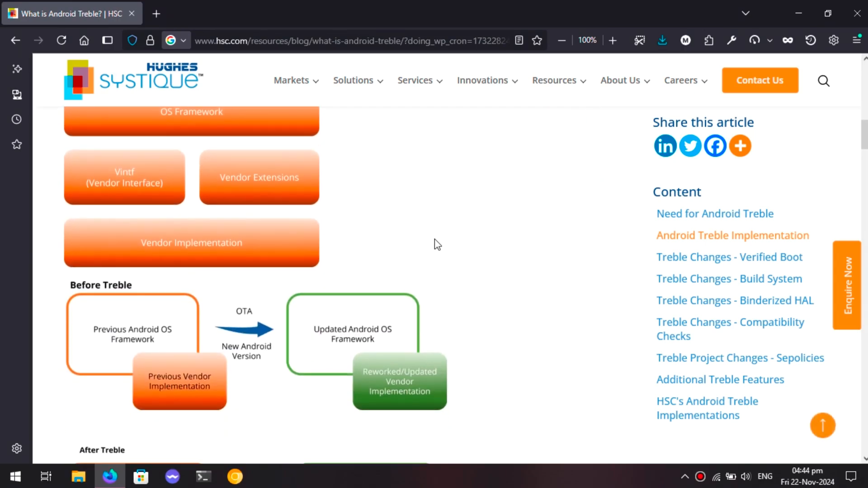
{"action": "scroll", "scroll_direction": "down", "scroll_amount": 3}
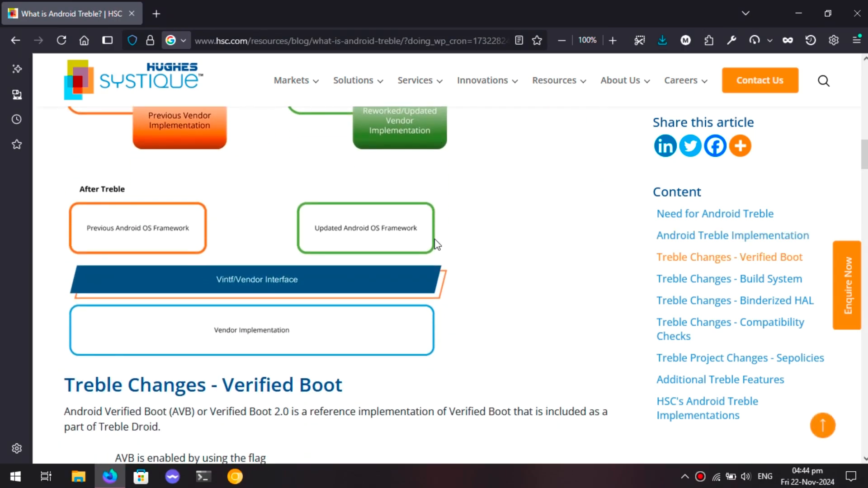
{"action": "scroll", "scroll_direction": "down", "scroll_amount": 3}
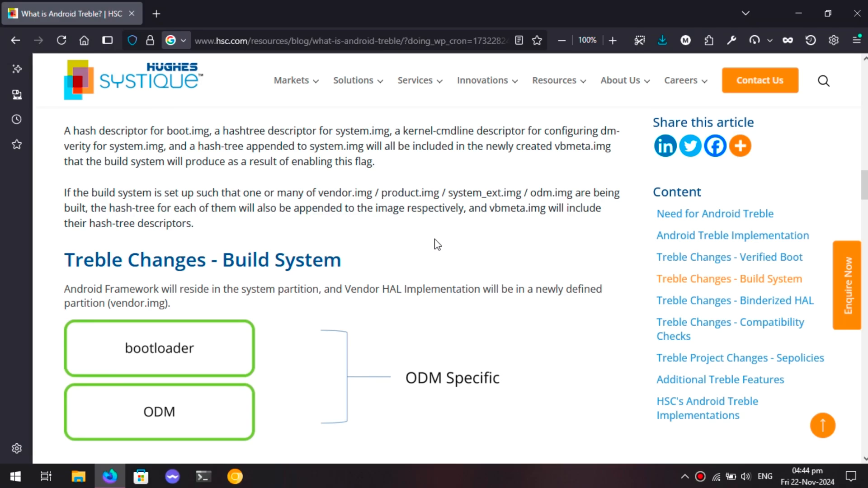
{"action": "scroll", "scroll_direction": "down", "scroll_amount": 3}
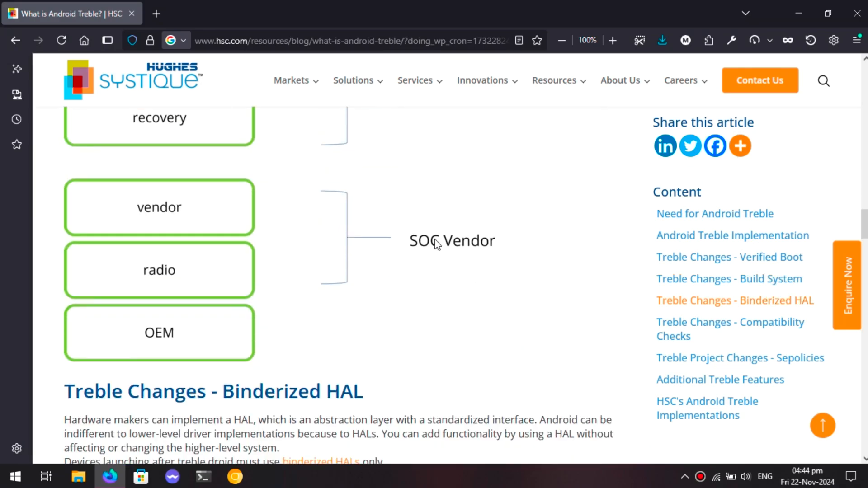